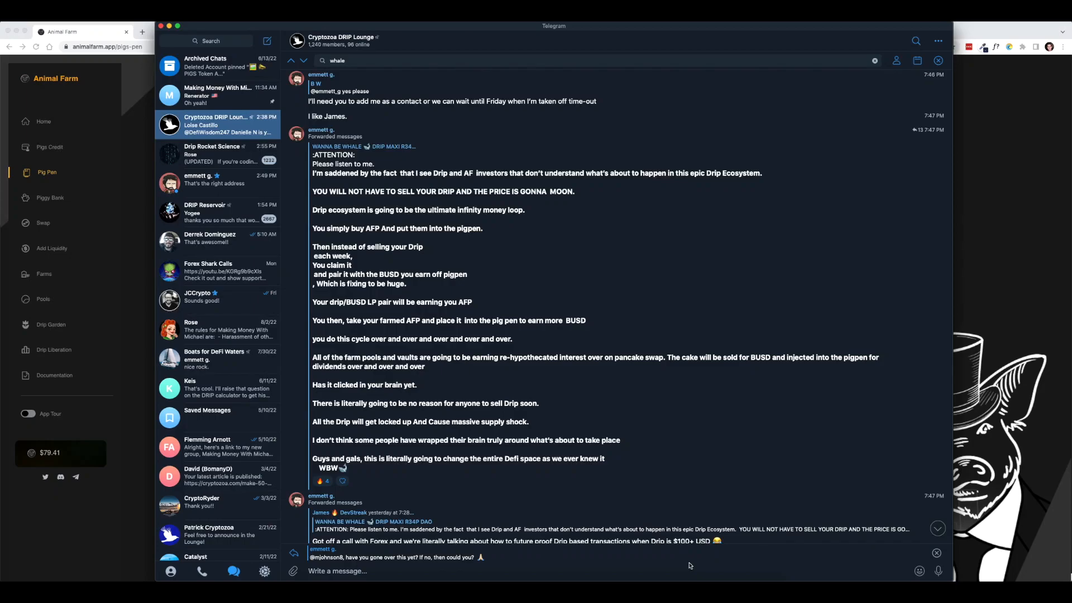
mouse_move(628, 375)
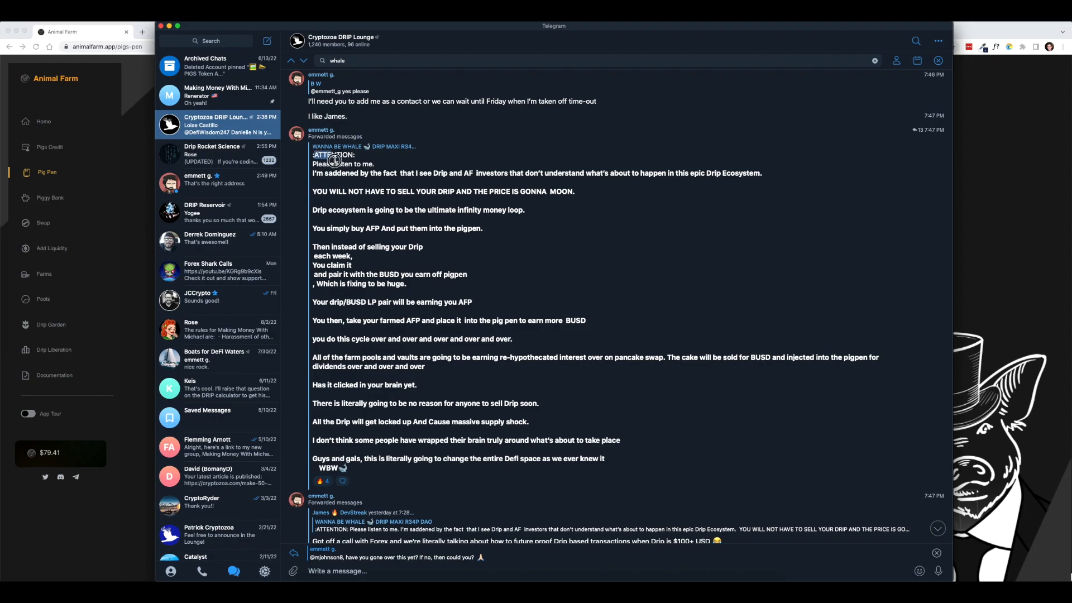
Step: Read the forwarded DRIP message and put the Telegram chat away
left_click_drag(333, 154, 509, 454)
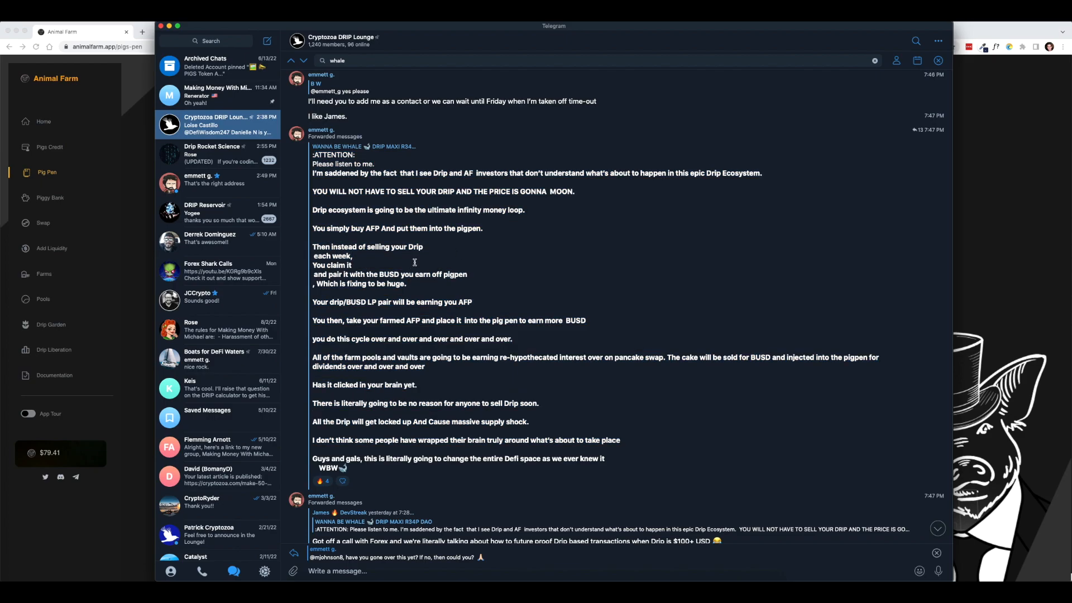
mouse_move(403, 318)
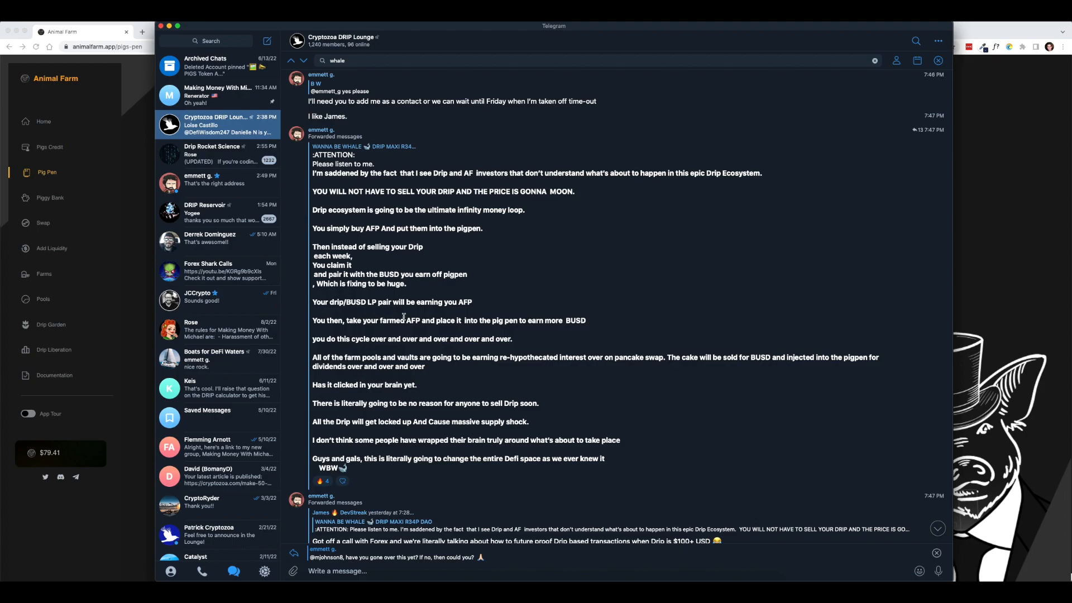
mouse_move(394, 392)
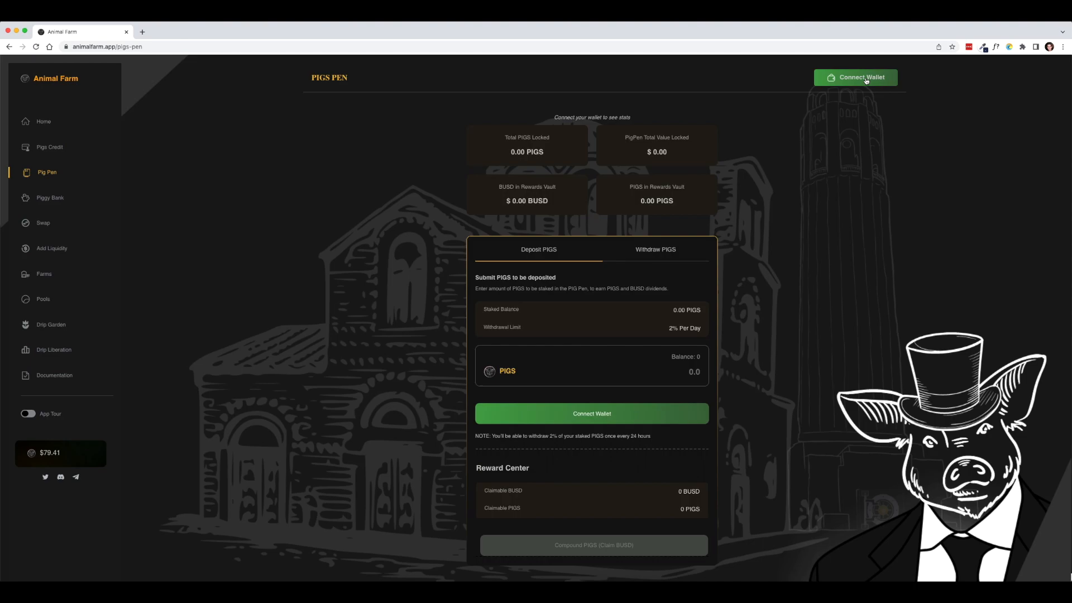
Step: Connect the wallet and reload the Pig Pen so live staking stats and the PIGS balance show
left_click(856, 77)
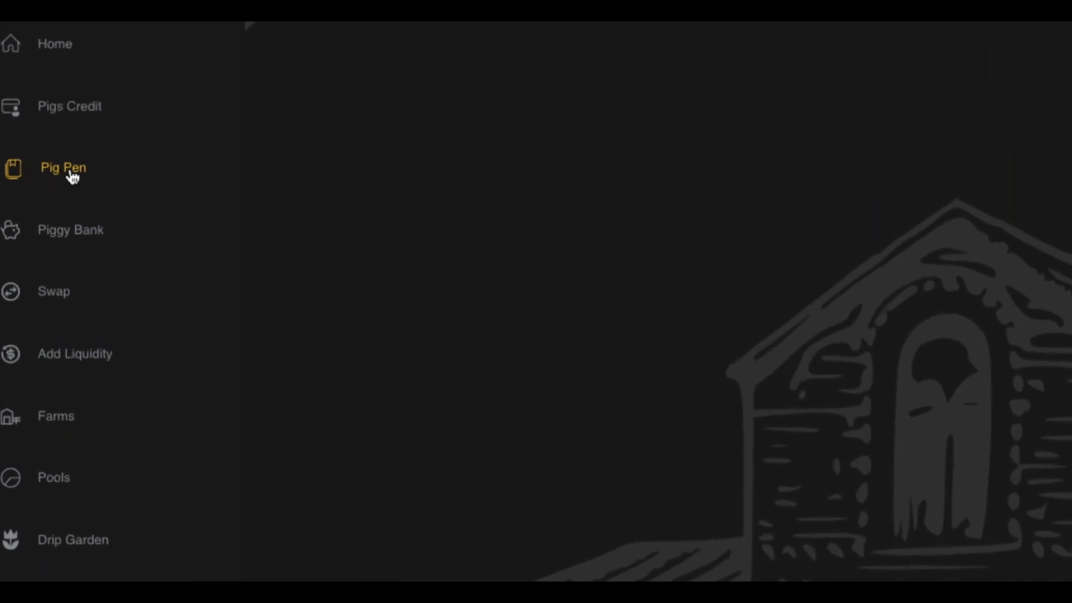
left_click(63, 169)
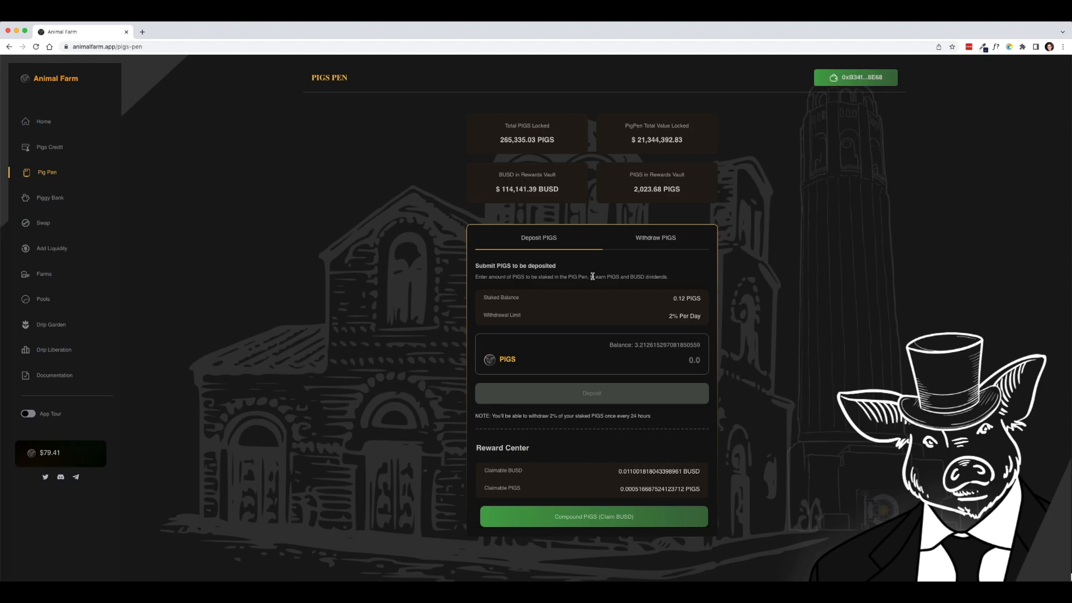
mouse_move(658, 349)
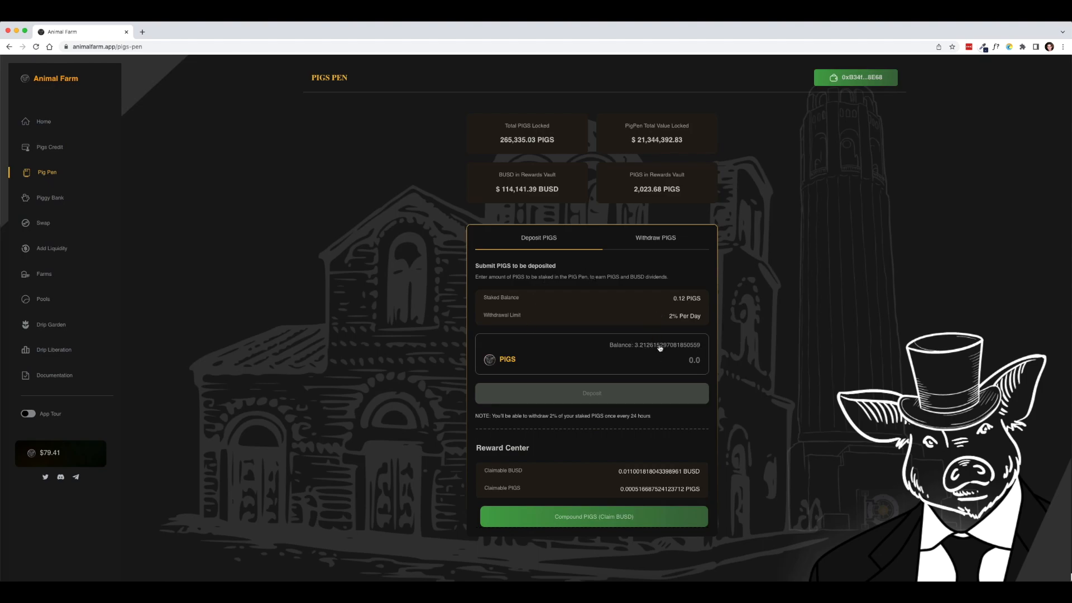
Step: Deposit the full 3.21 PIGS balance into the Pig Pen, raising the stake to 3.33 PIGS
left_click(655, 345)
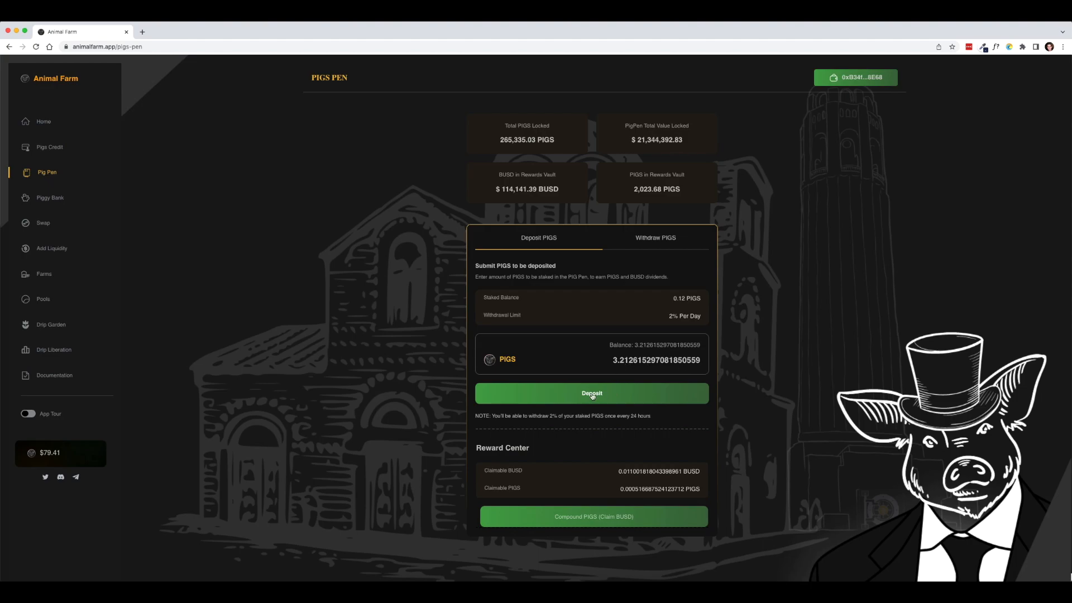
left_click(591, 393)
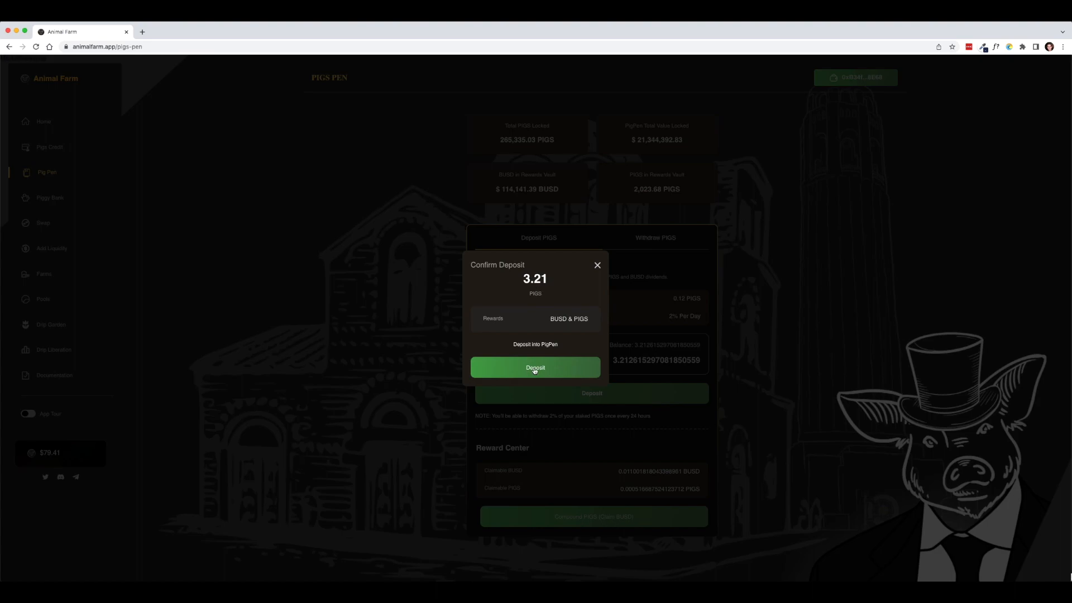
left_click(535, 367)
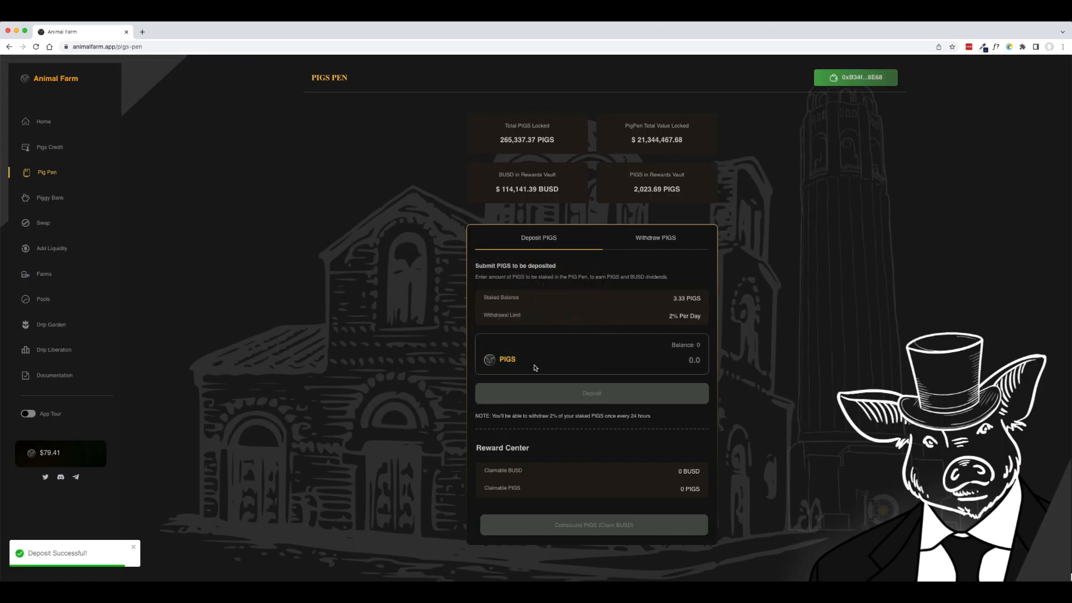
mouse_move(598, 342)
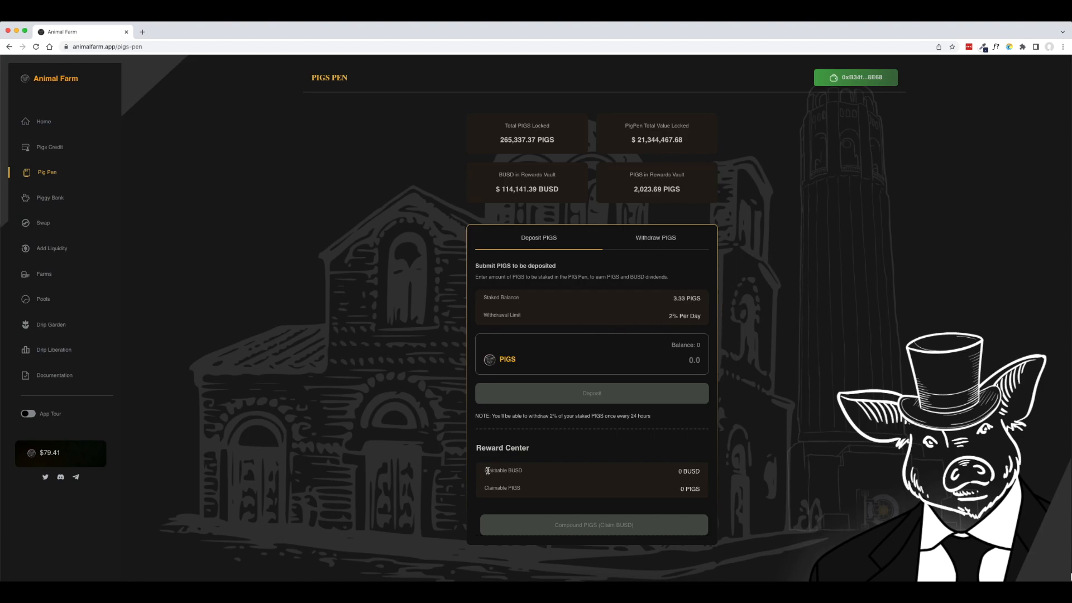
Step: Switch to the drip.community faucet page in a second browser tab
double_click(514, 488)
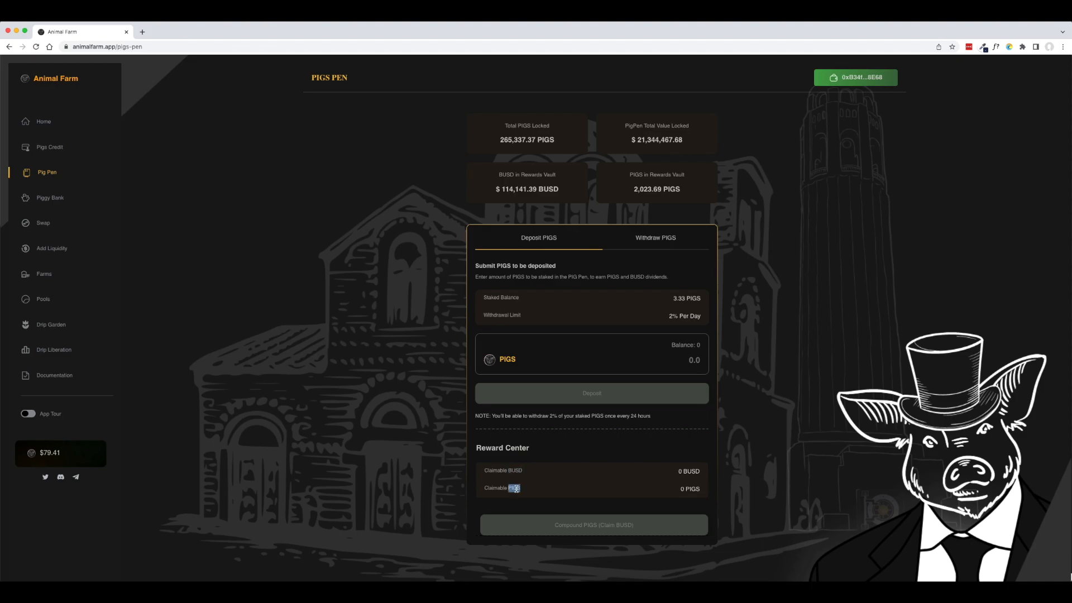
mouse_move(427, 468)
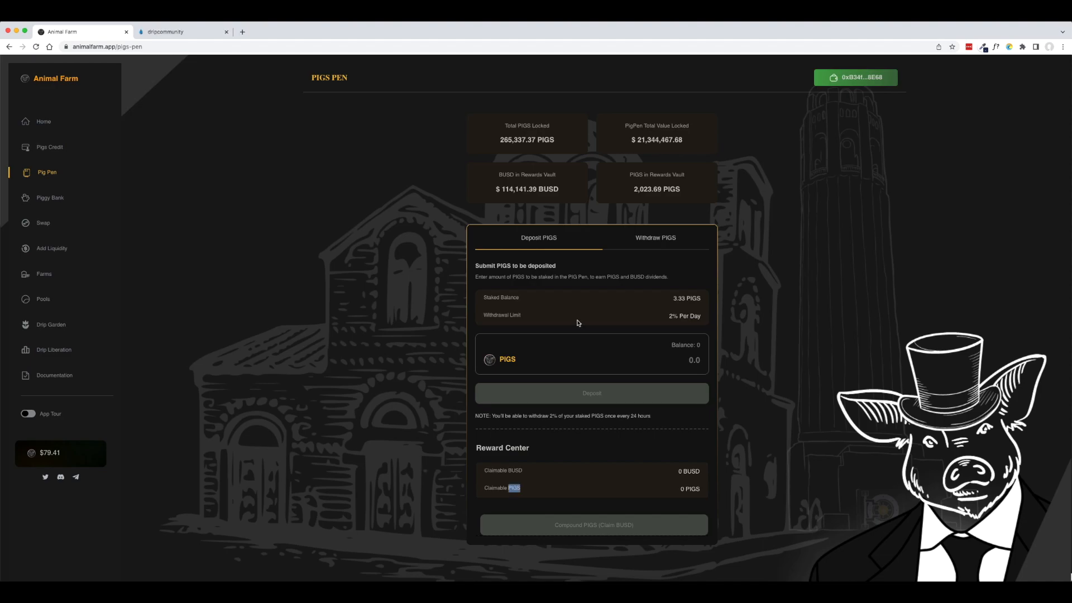
mouse_move(436, 411)
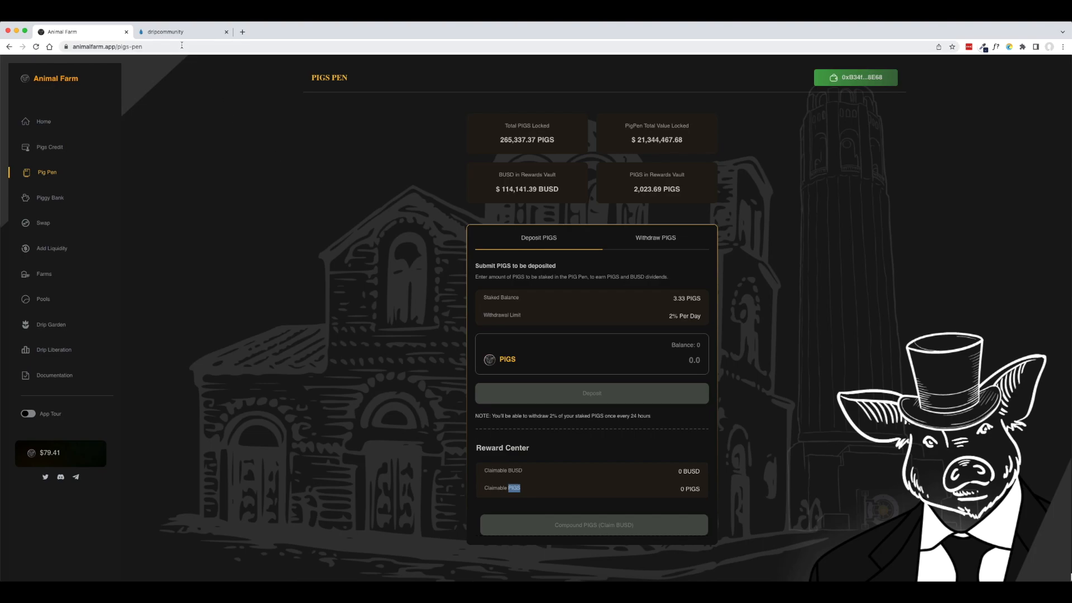
left_click(167, 31)
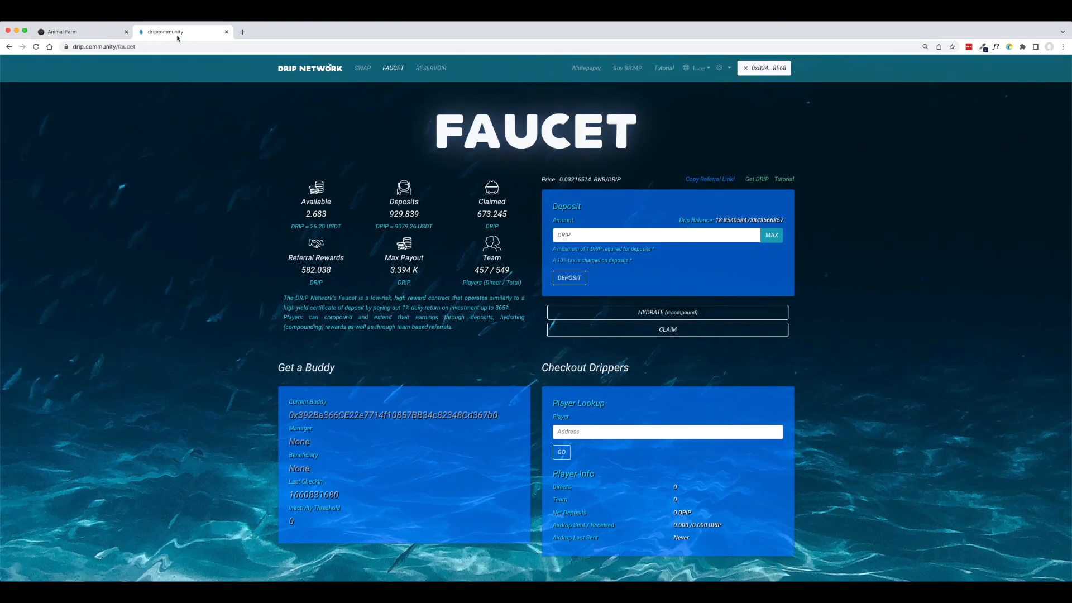
mouse_move(351, 217)
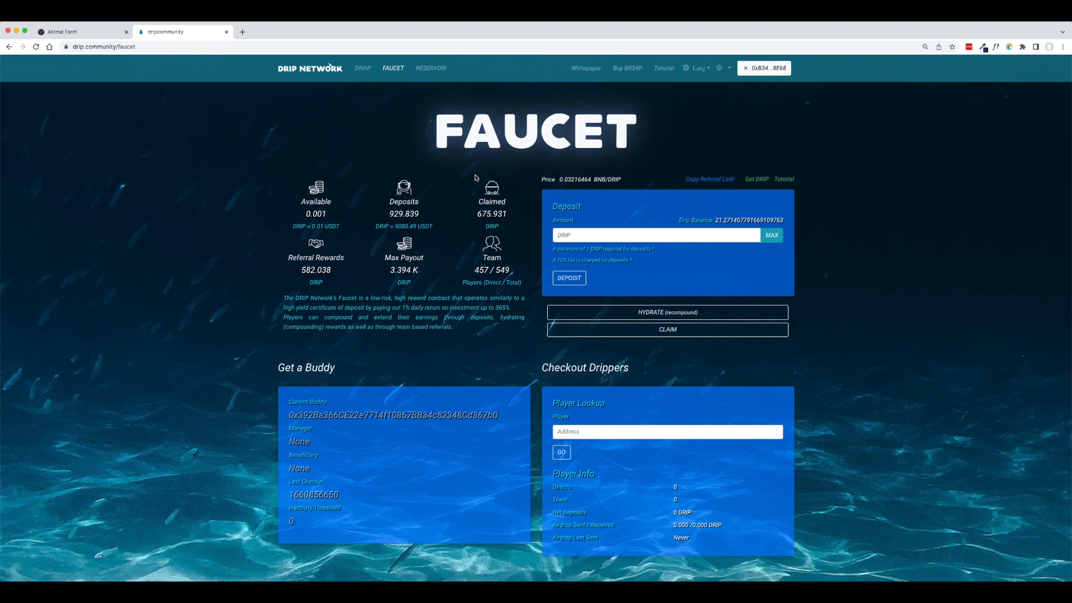
mouse_move(451, 237)
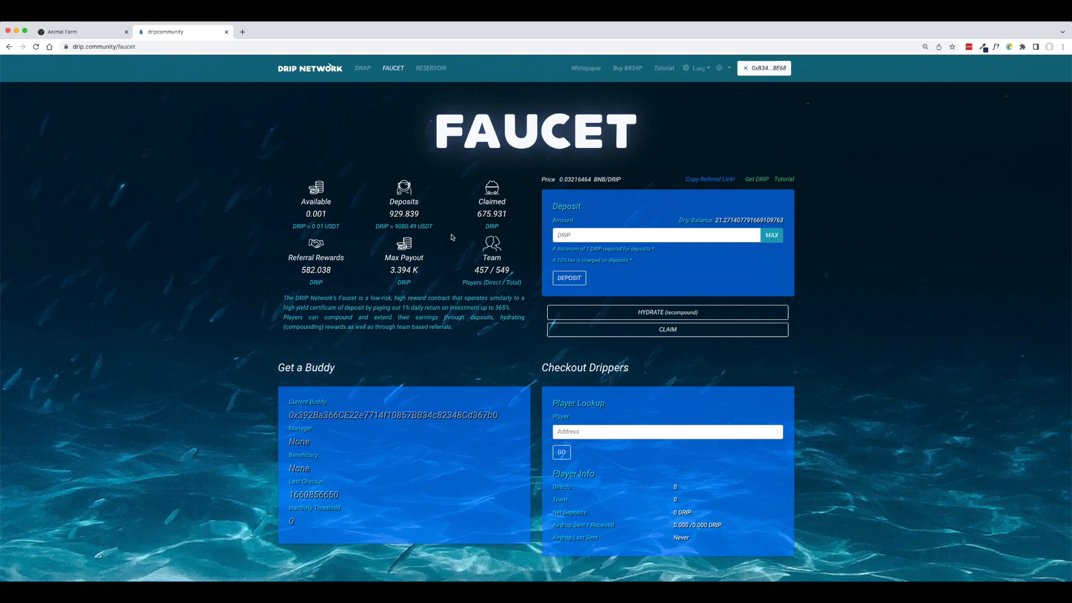
mouse_move(361, 74)
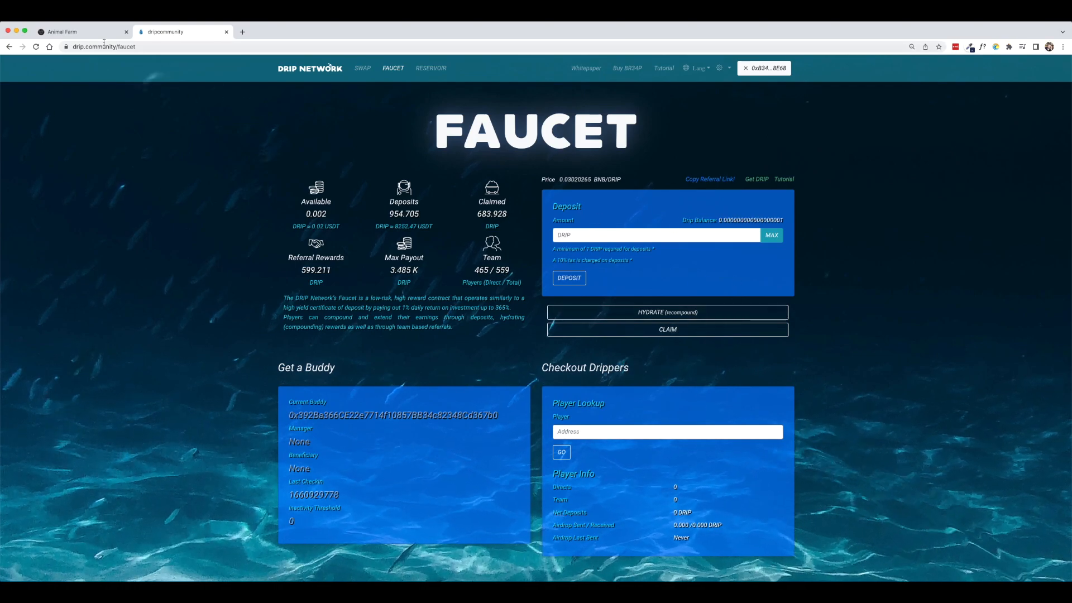
Step: Return to the Animal Farm tab after claiming and depositing the DRIP faucet rewards
left_click(67, 31)
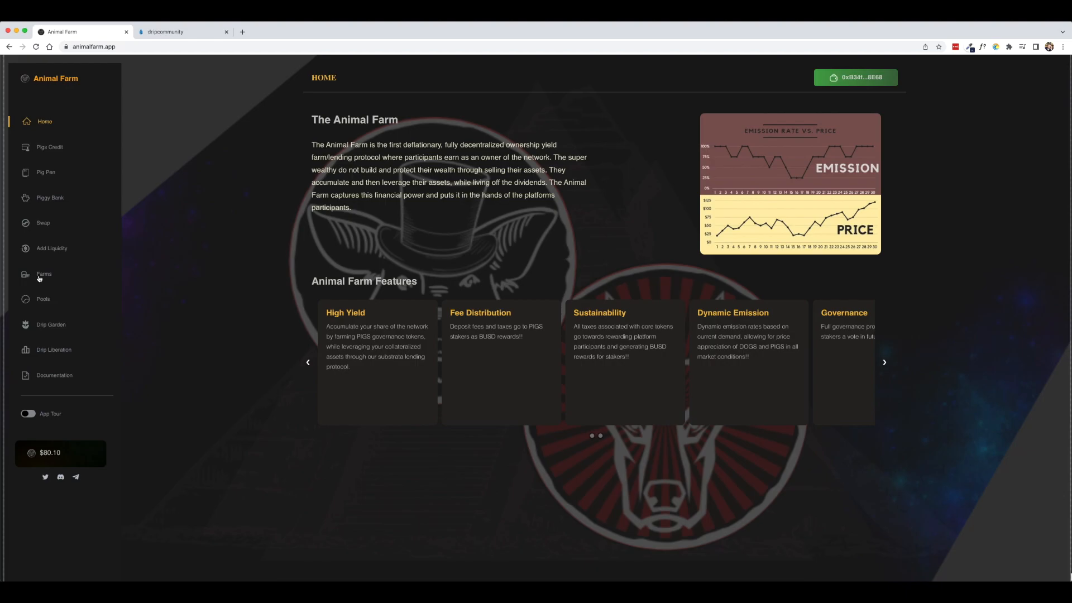
mouse_move(39, 277)
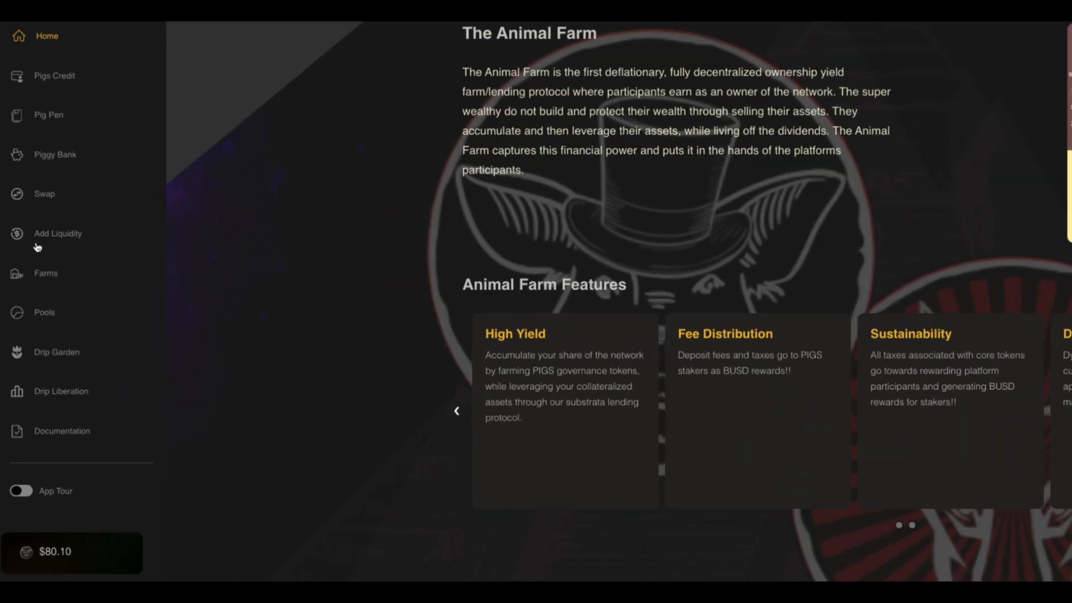
Step: Go to the Farms page from the sidebar
left_click(63, 274)
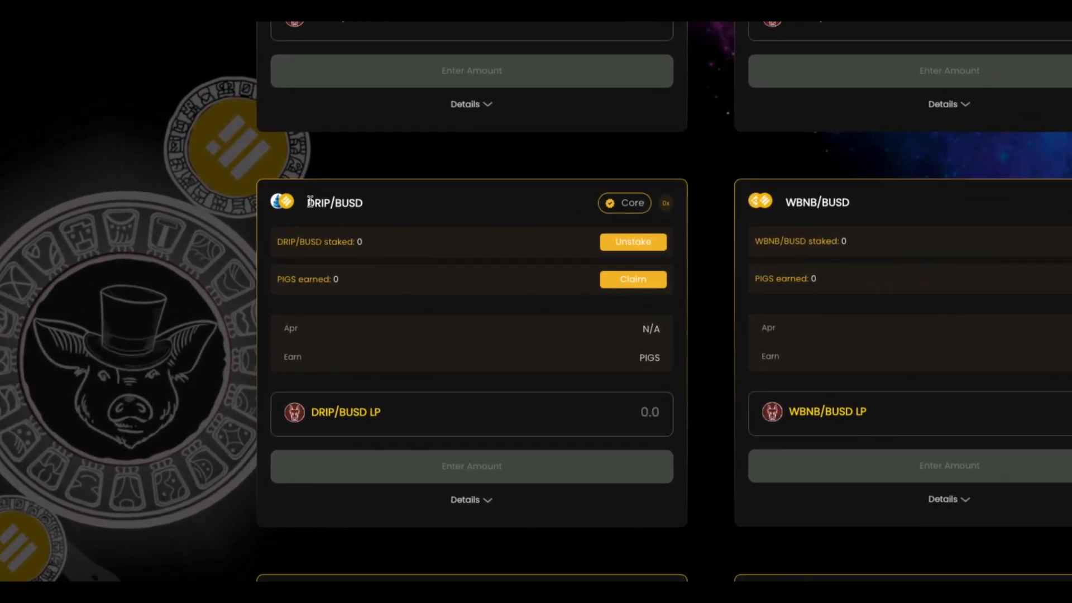
Step: Look over the DRIP/BUSD farm cards, then return to the Pig Pen with its 3.33 PIGS stake
double_click(320, 203)
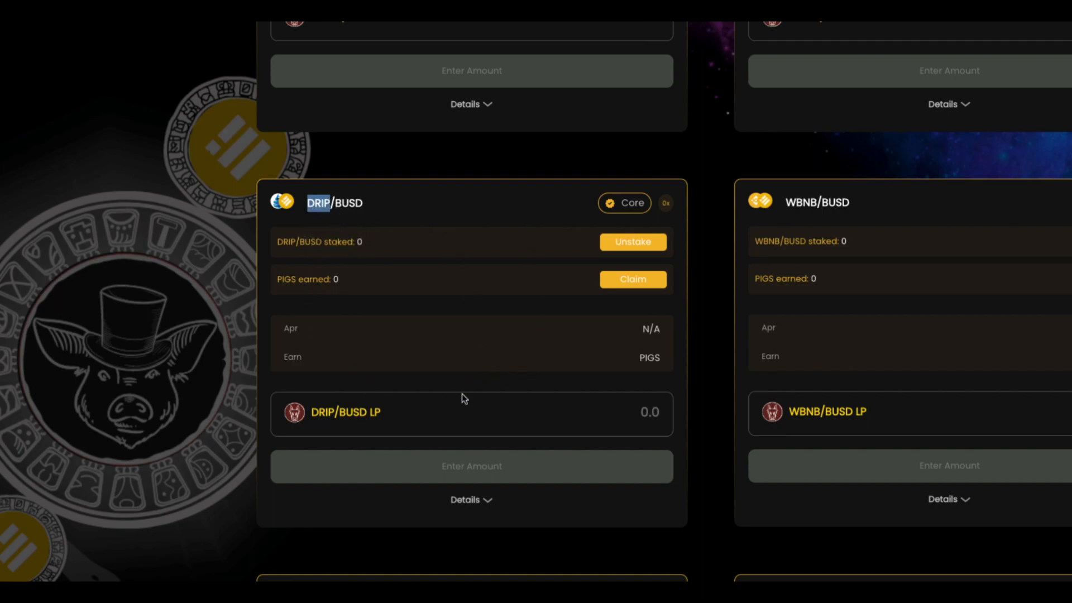
mouse_move(344, 204)
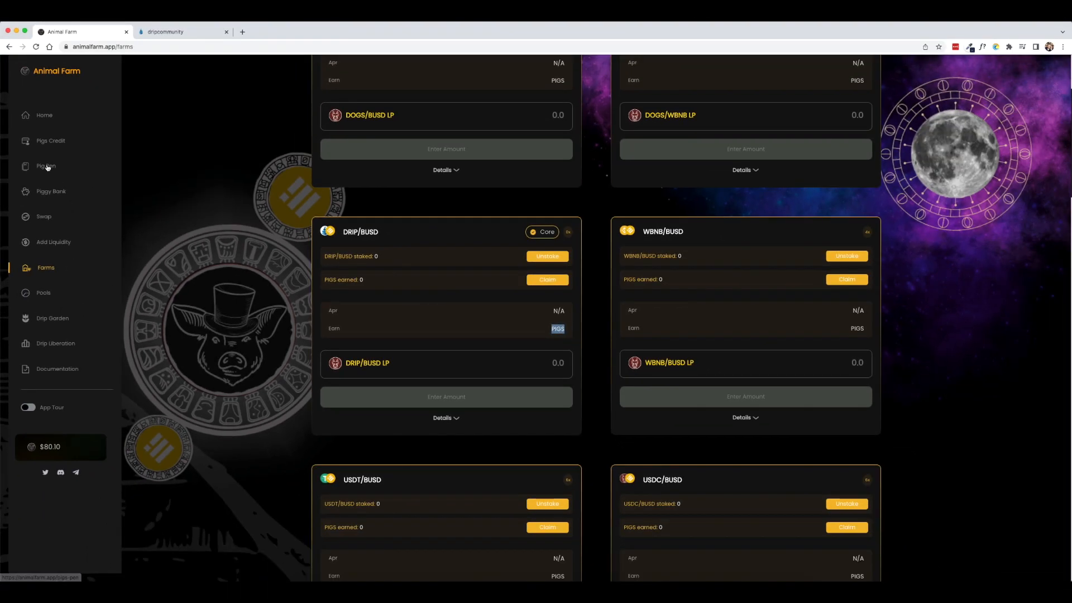
left_click(47, 165)
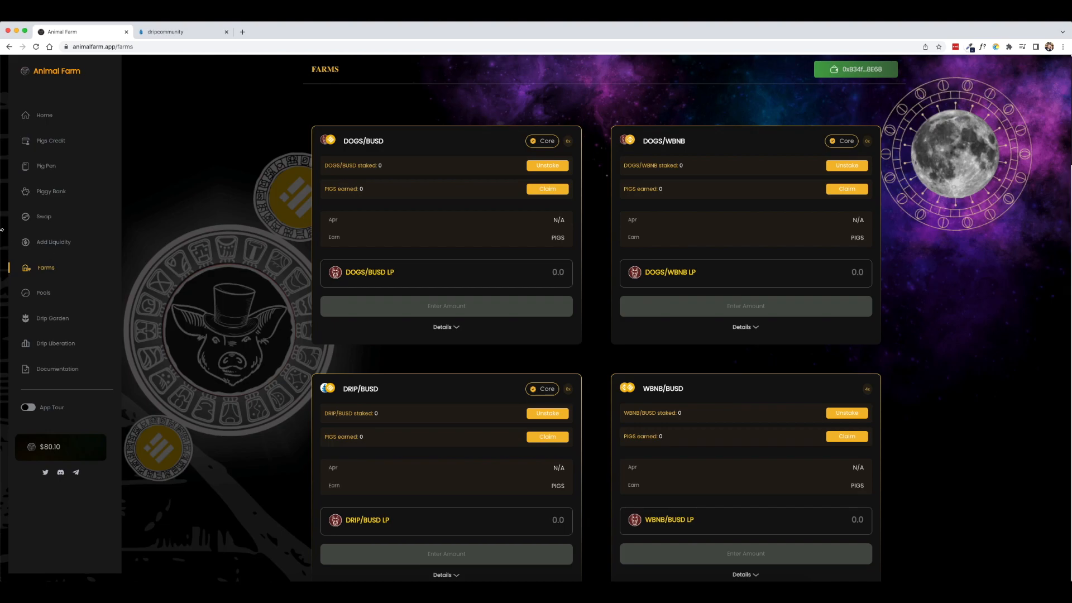
left_click(46, 165)
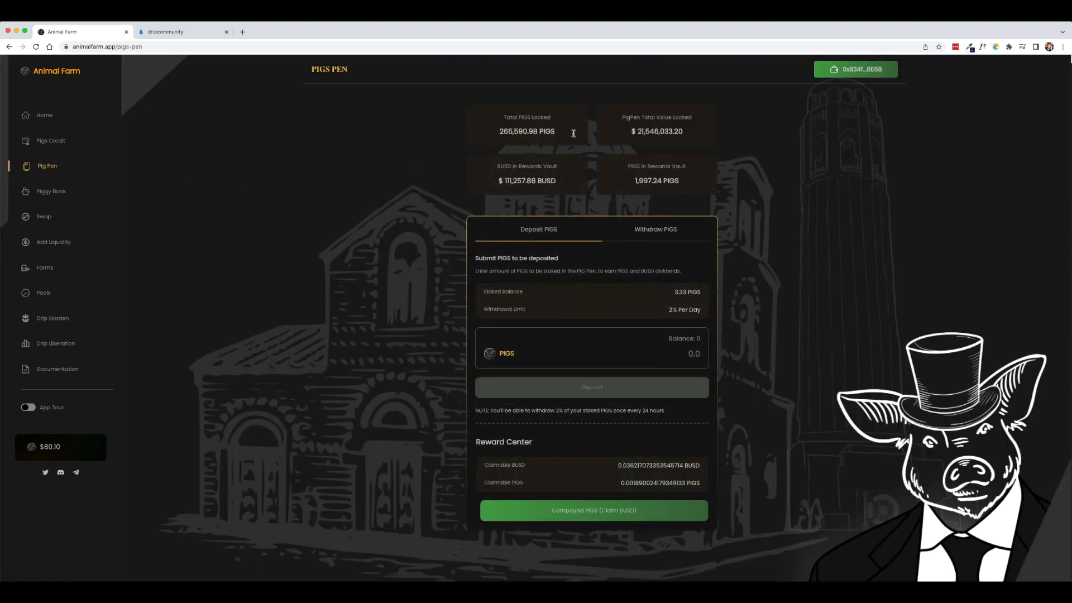
mouse_move(344, 291)
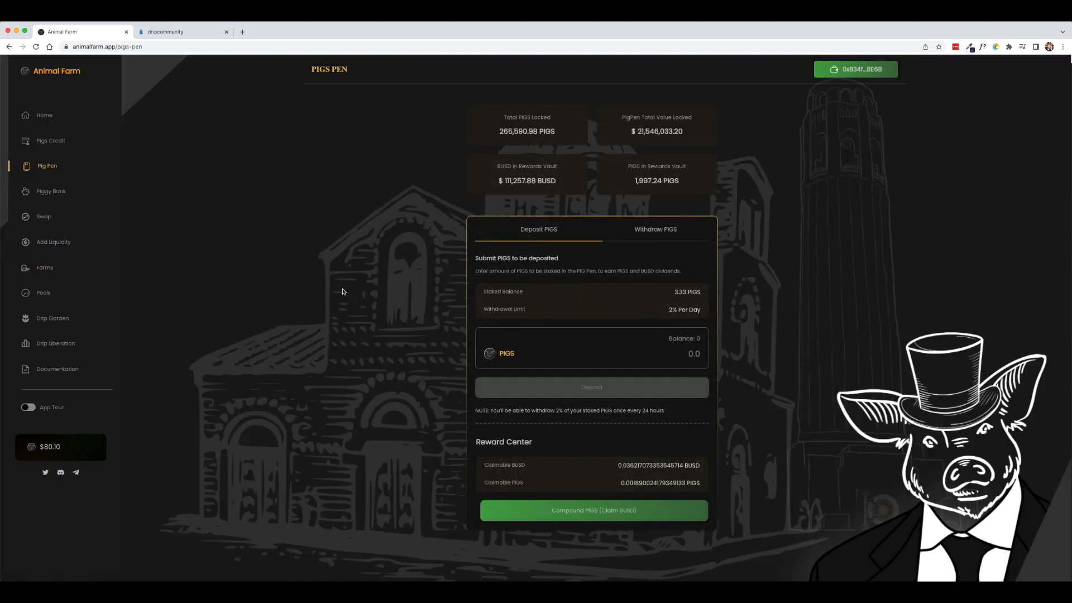